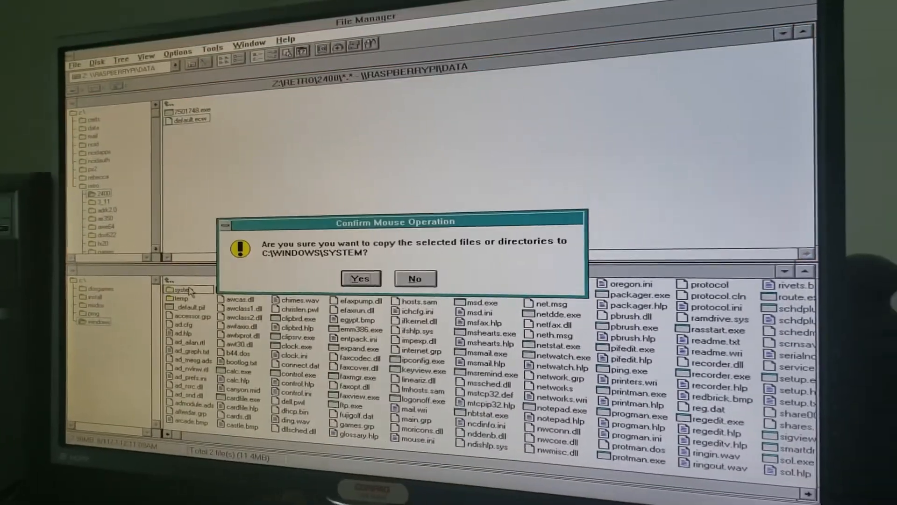
# - Confirm copying the driver files into C:\WINDOWS\SYSTEM, replacing DEFAULT.ECW
pyautogui.click(360, 279)
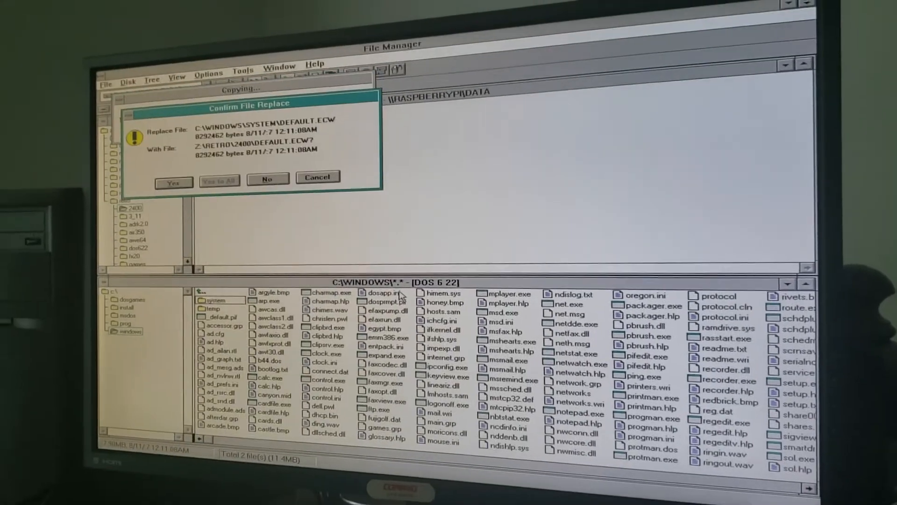
pyautogui.click(173, 181)
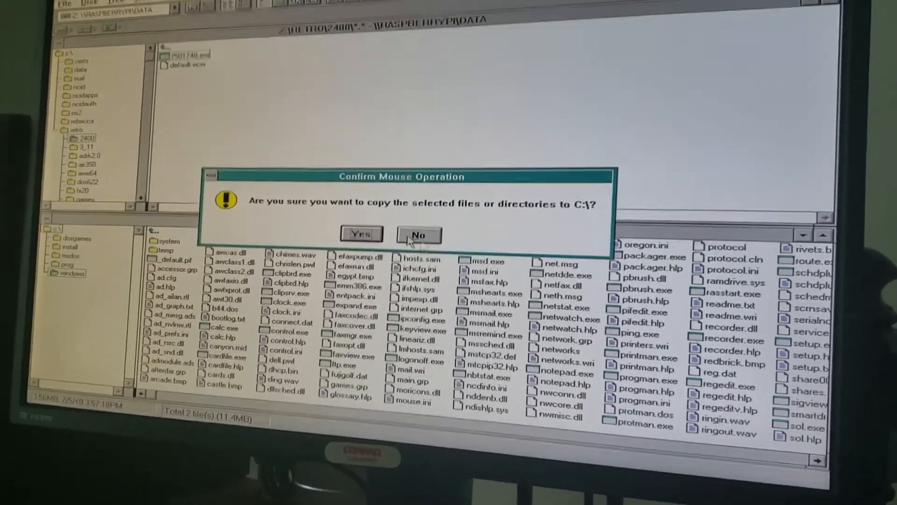
# - Confirm copying 7501748.exe to the C:\ root
pyautogui.click(362, 233)
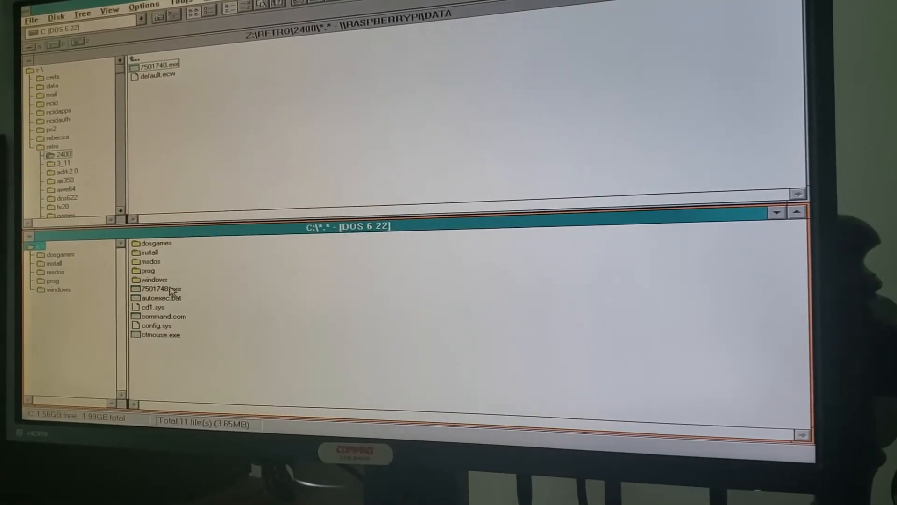
# - Unzip 7501748.exe into C:\cabs\7501748 and browse into its disk1 folder
pyautogui.doubleClick(163, 288)
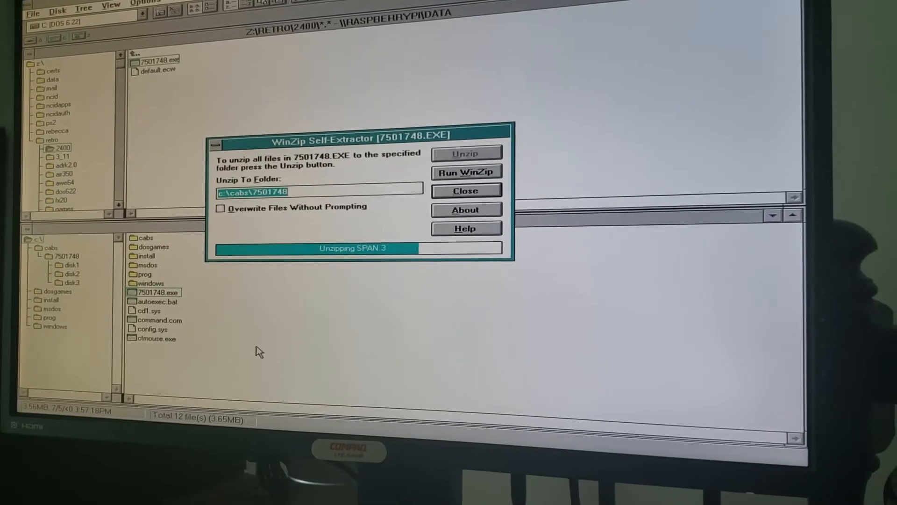
pyautogui.click(466, 190)
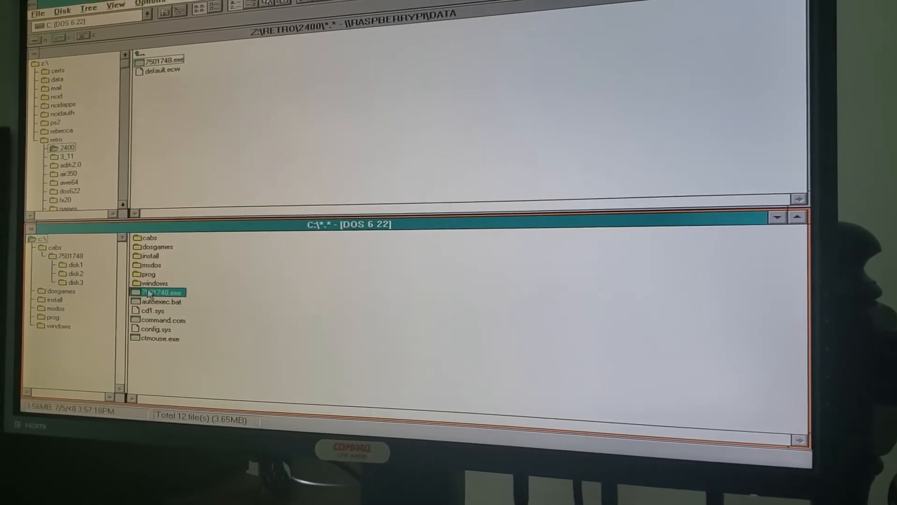
pyautogui.click(70, 255)
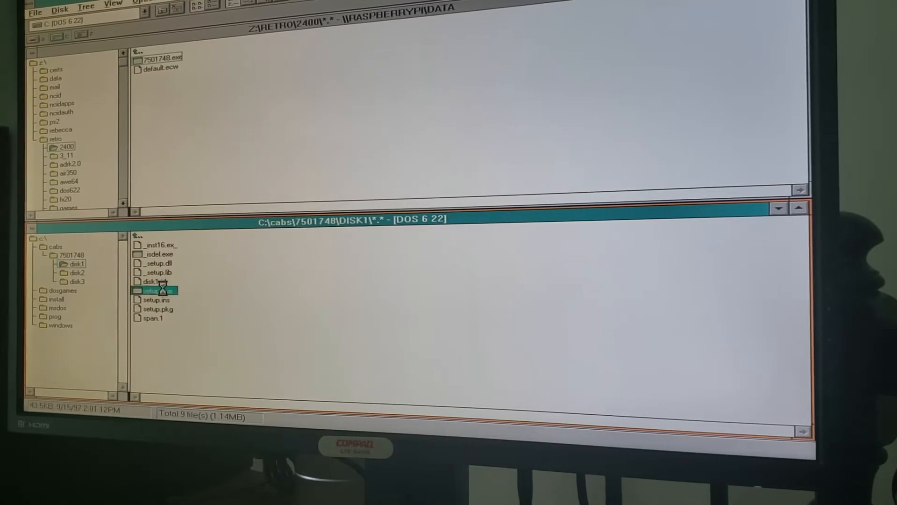
# - Run setup.exe from disk1 and extract it to C:\WINDOWS\TEMP
pyautogui.doubleClick(155, 291)
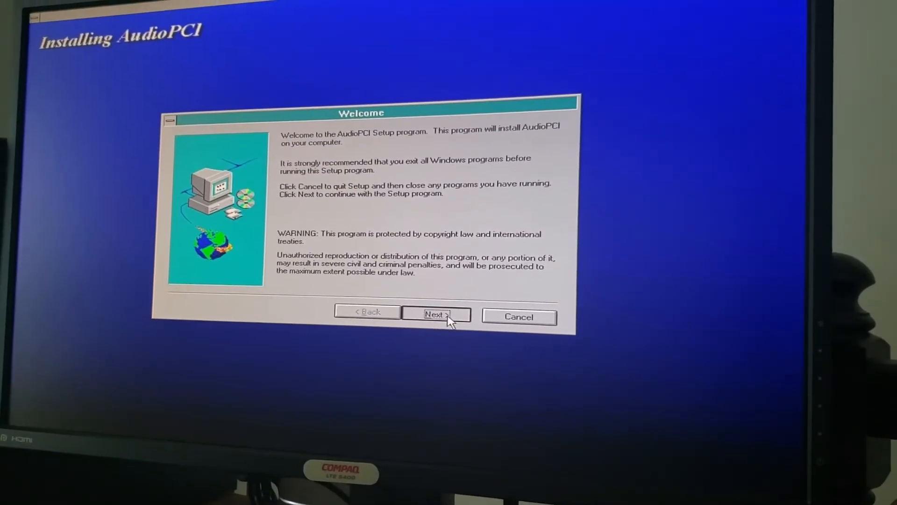
pyautogui.click(436, 314)
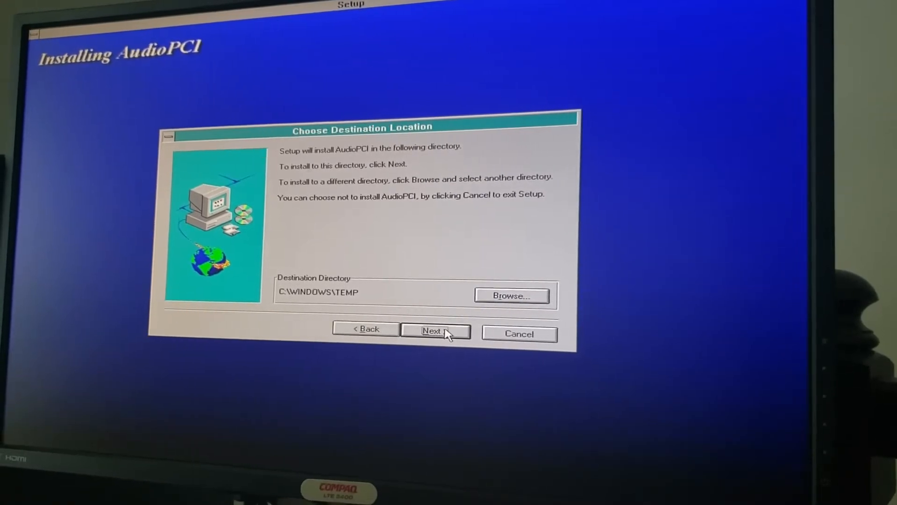
pyautogui.click(434, 331)
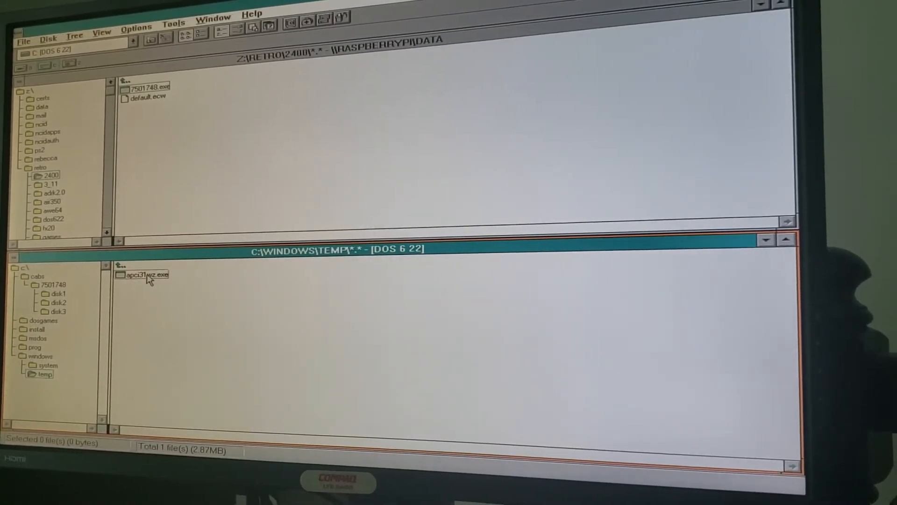
# - Run apci31wz.exe and launch its Setup to open the AudioPCI wizard
pyautogui.doubleClick(149, 275)
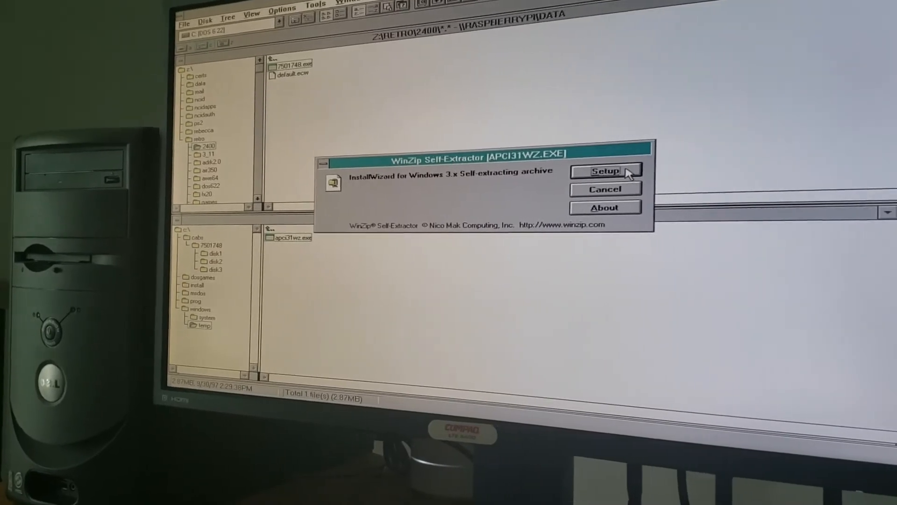
pyautogui.click(605, 170)
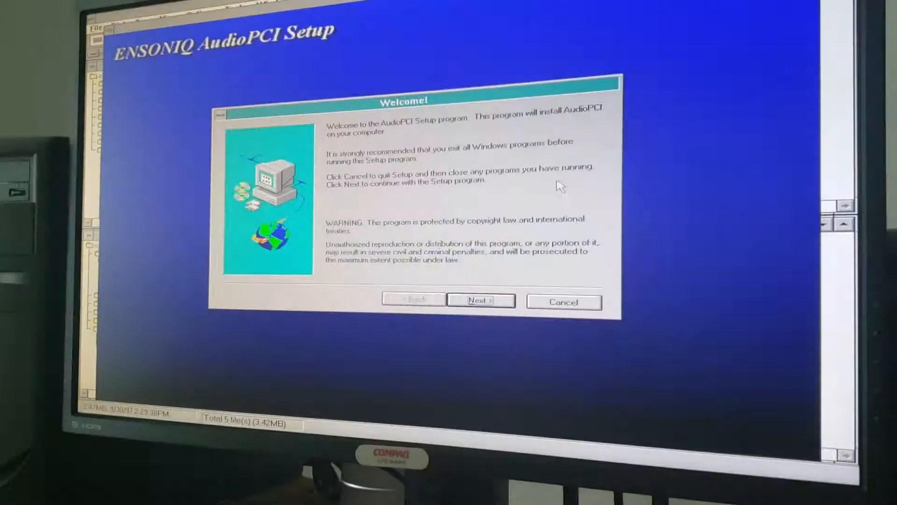
# - Install AudioPCI components to C:\Eapci via Remove and Install, then restart now
pyautogui.click(481, 301)
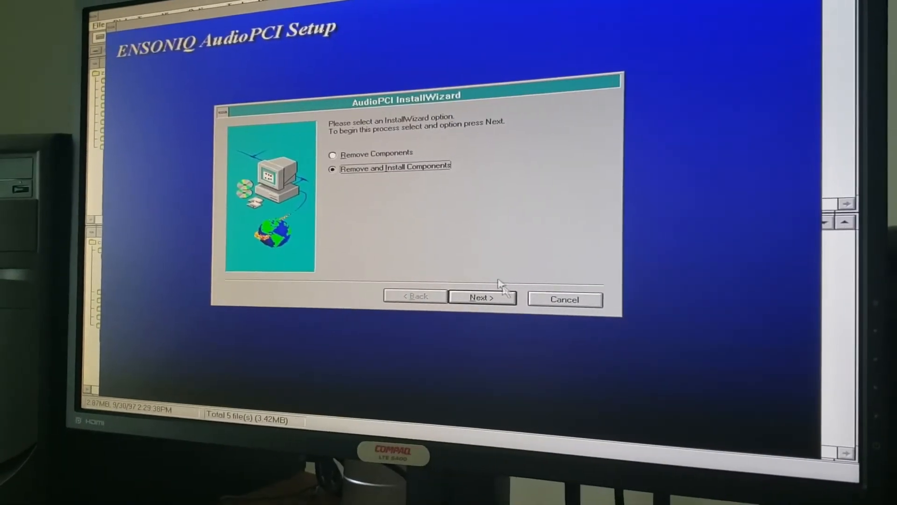
pyautogui.click(482, 298)
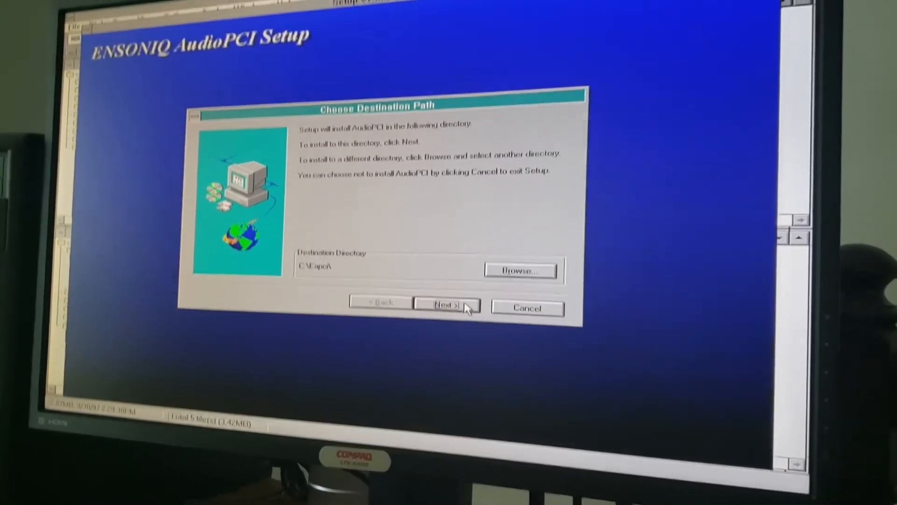
pyautogui.click(446, 304)
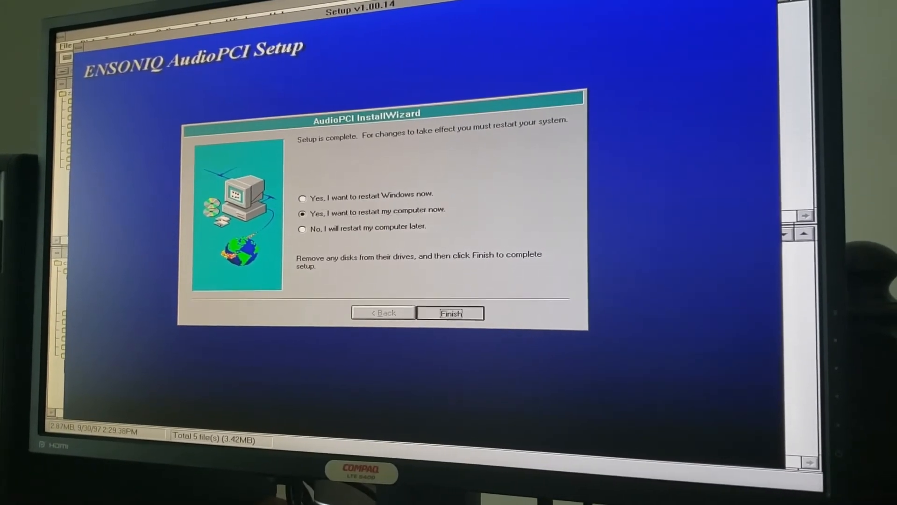
pyautogui.click(449, 313)
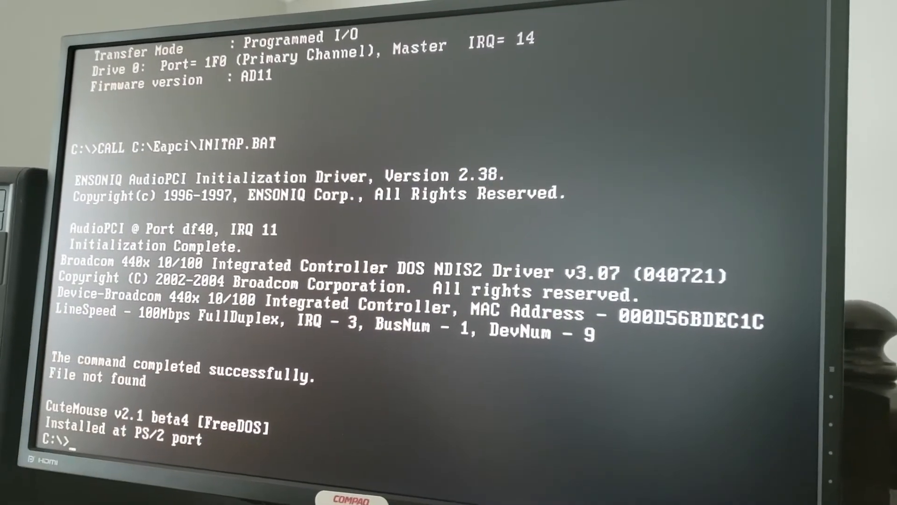
# - After AudioPCI reports Initialization Complete, enter 'cd dosgames' at the DOS prompt
pyautogui.write('cd dosgames')
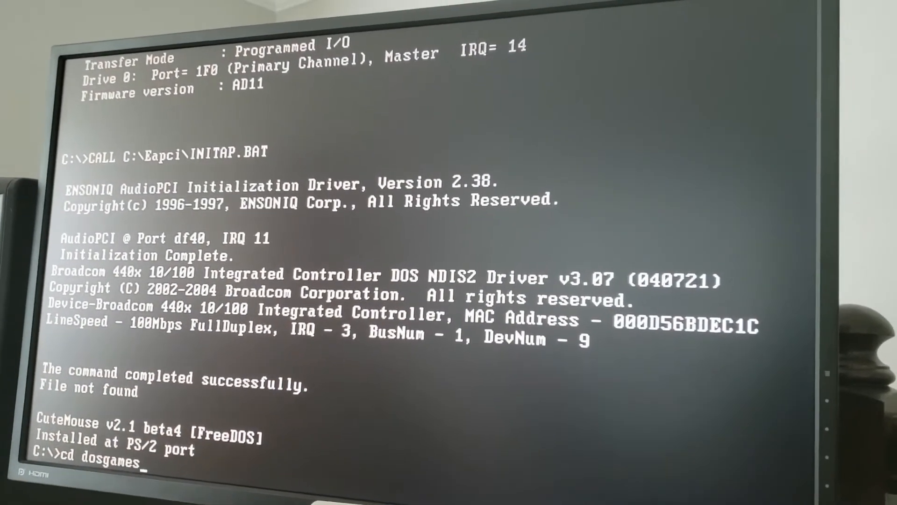